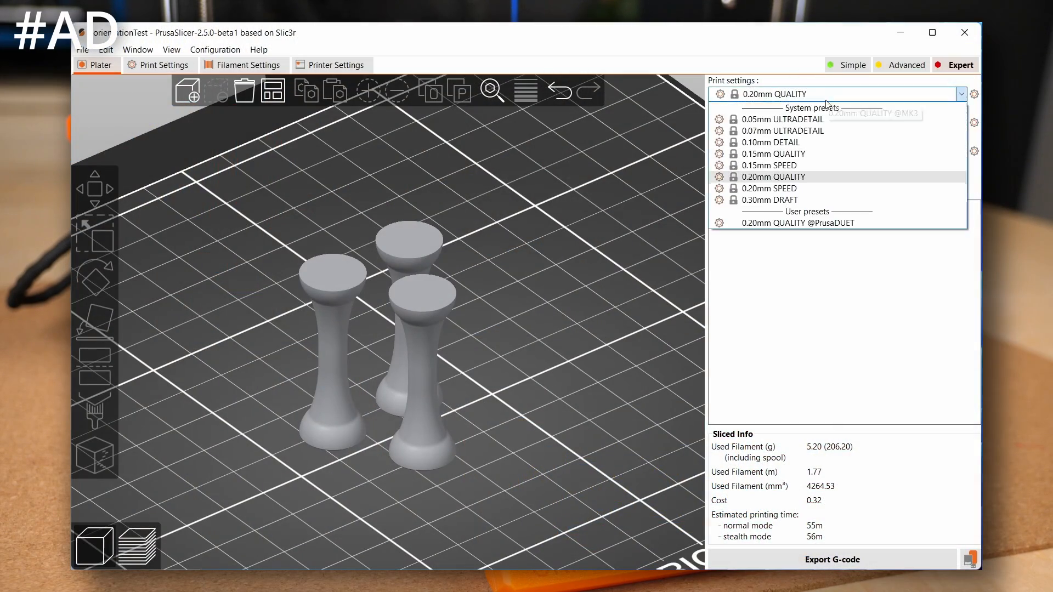
# Step: Leave the Print settings preset list and show the Printables 3D Models page sorted by Likes, last 7 days
pyautogui.click(770, 165)
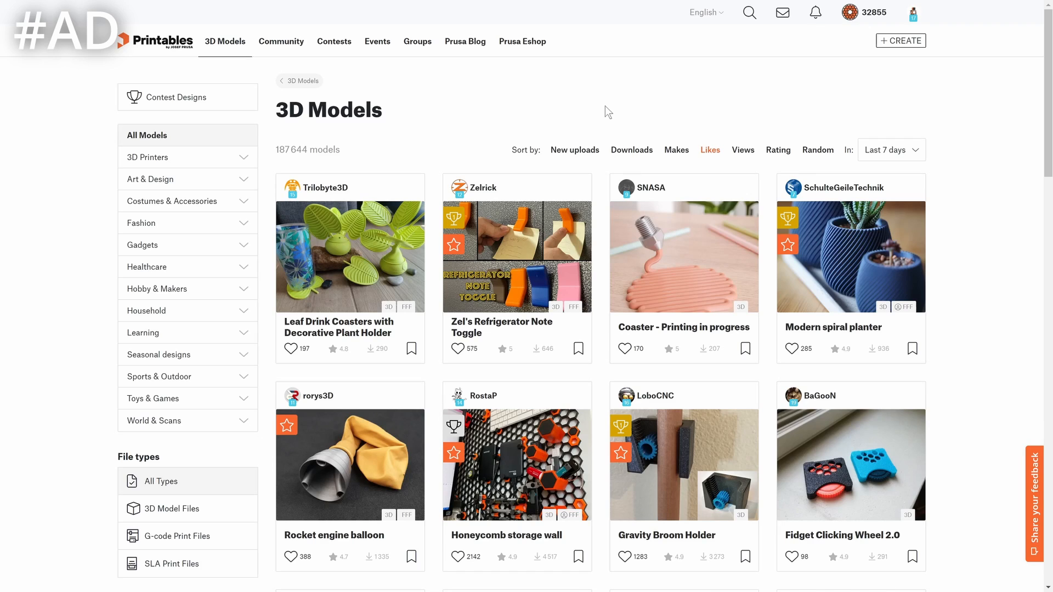
pyautogui.moveTo(652, 226)
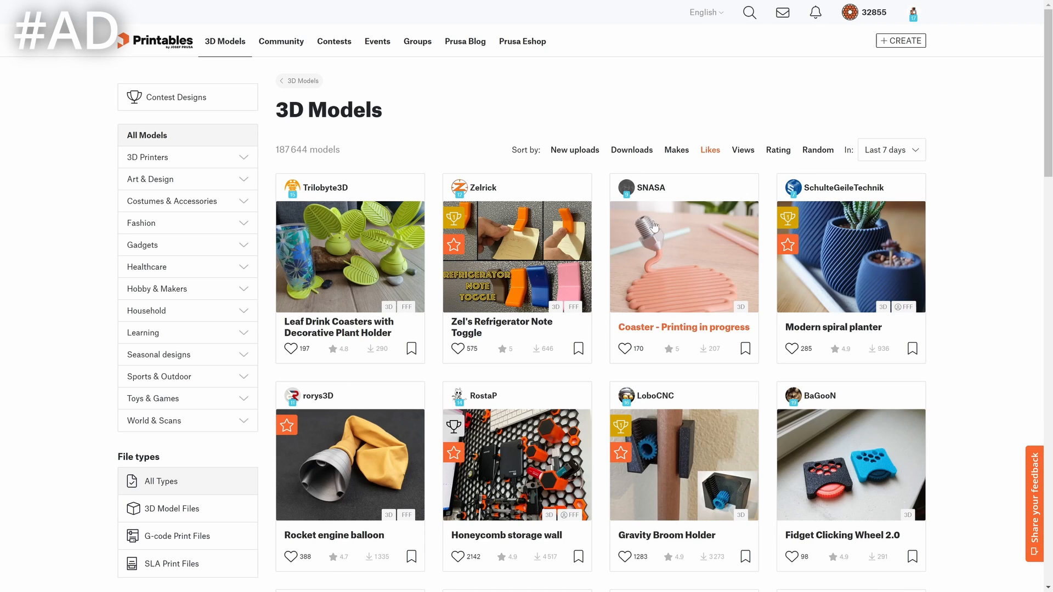